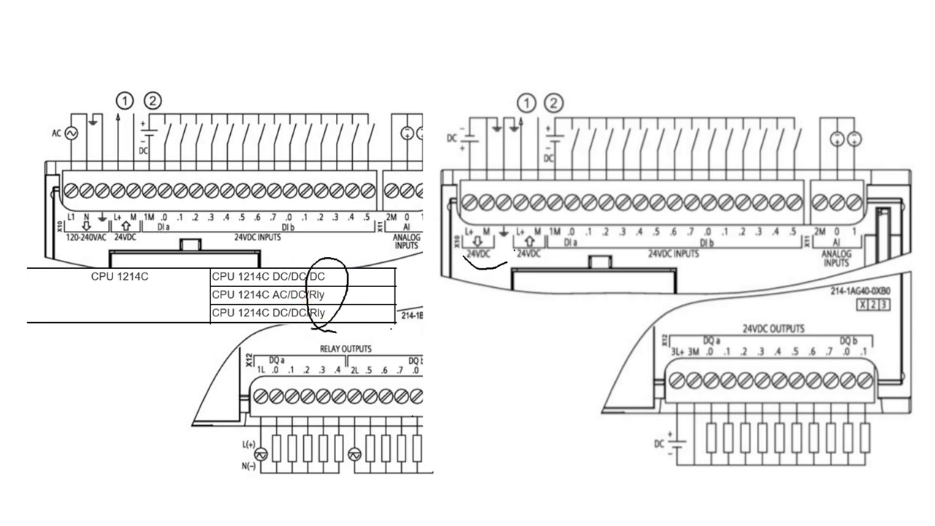
mouse_move(434, 351)
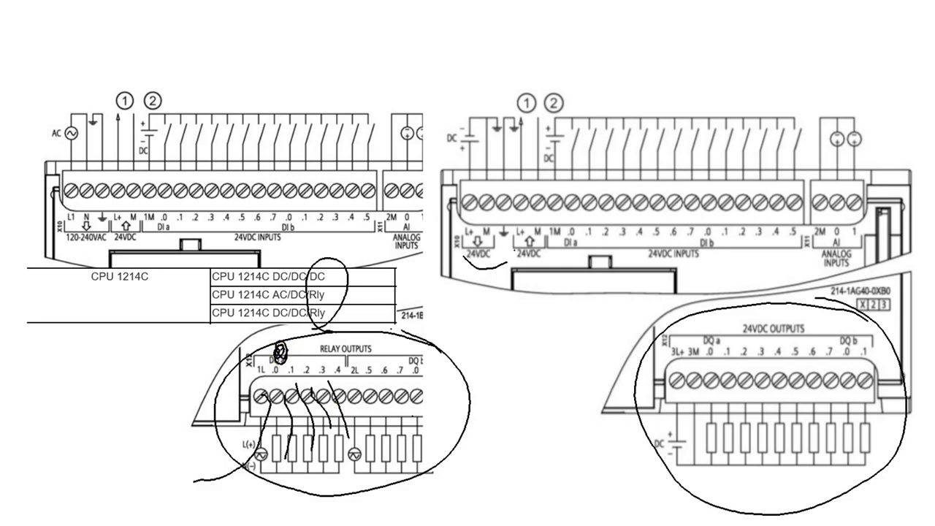
- Double-click the whiteboard page to start the relay-output CPU wiring sketch
double_click(762, 326)
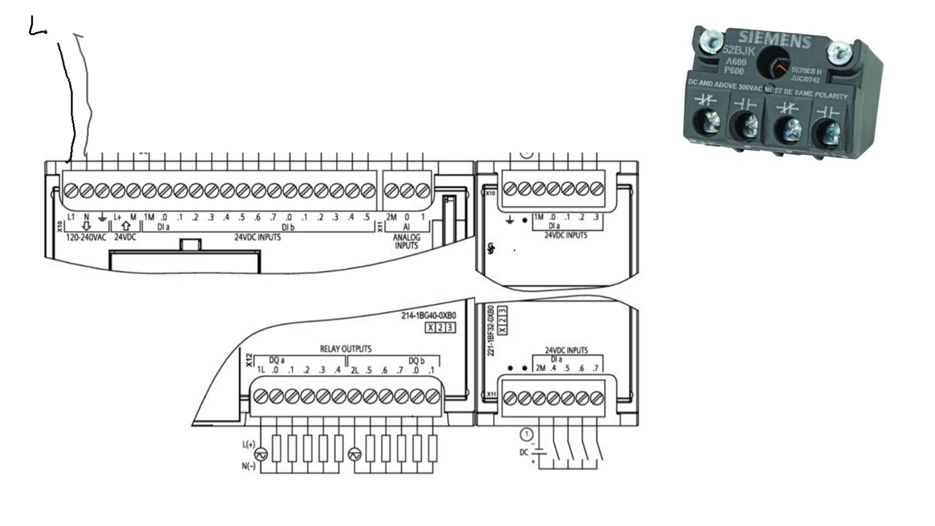
- Draw the green ground wire down to the relay CPU's ground terminal
drag(105, 35, 103, 156)
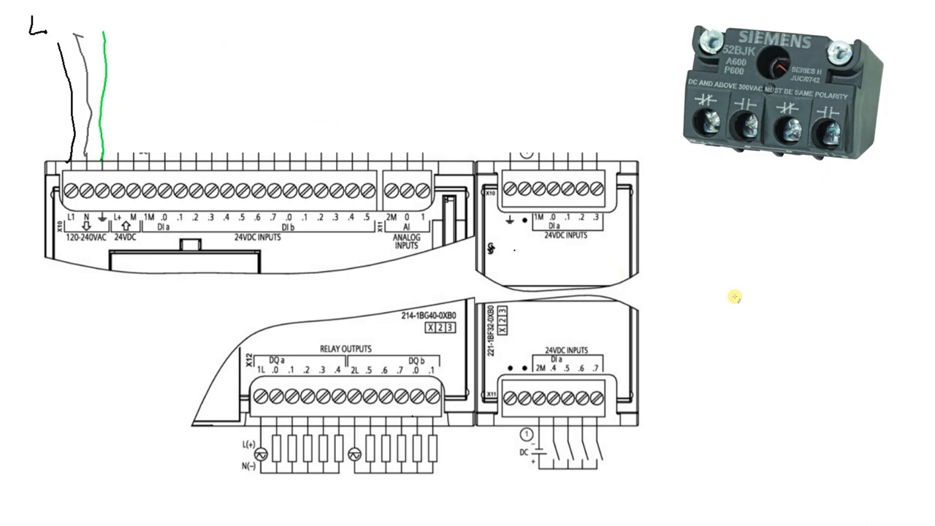
mouse_move(469, 501)
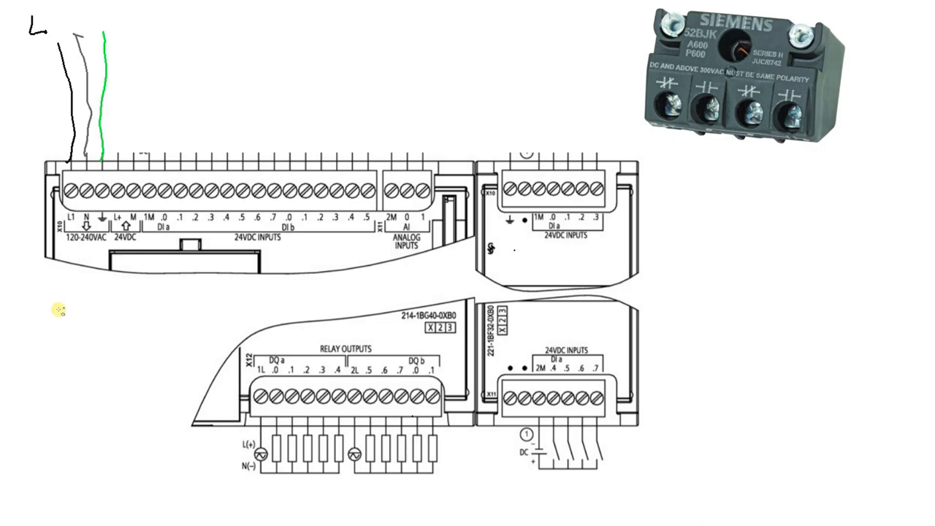
mouse_move(124, 217)
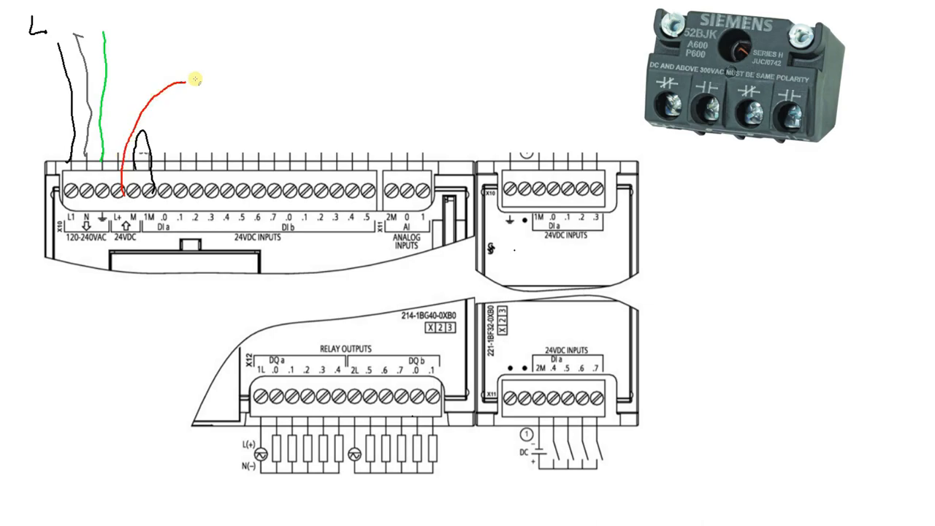
- Draw the red wire from L+ to the first NC contact of the switch block
drag(190, 77, 512, 110)
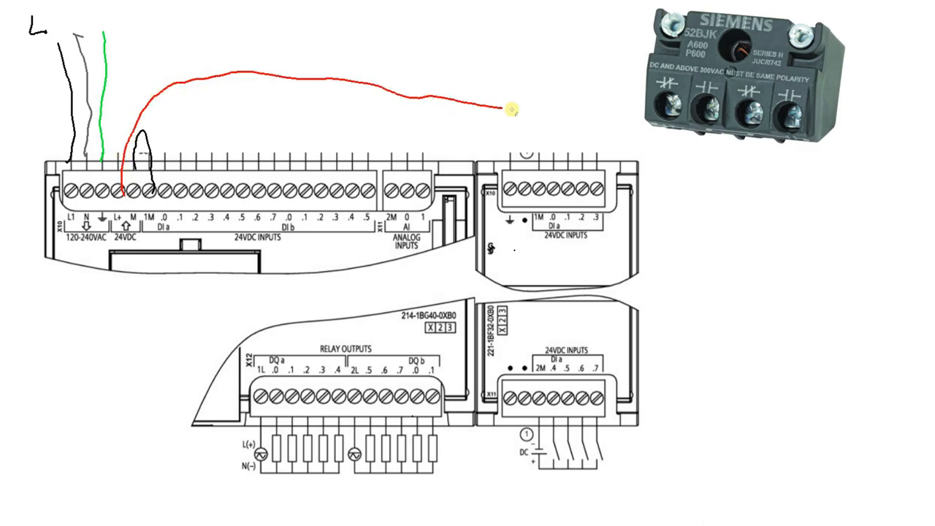
drag(507, 110, 661, 122)
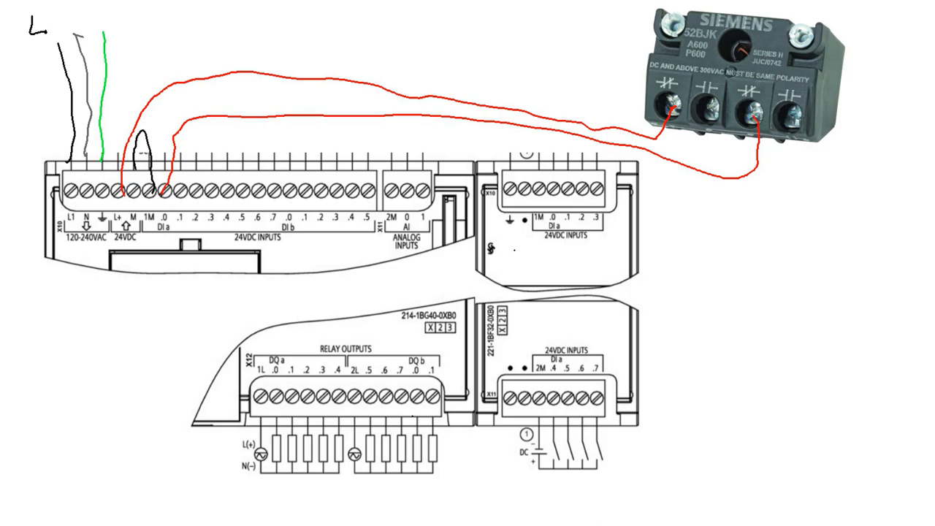
- Start the red wire from input .1 toward the switch block's NO contacts
click(669, 89)
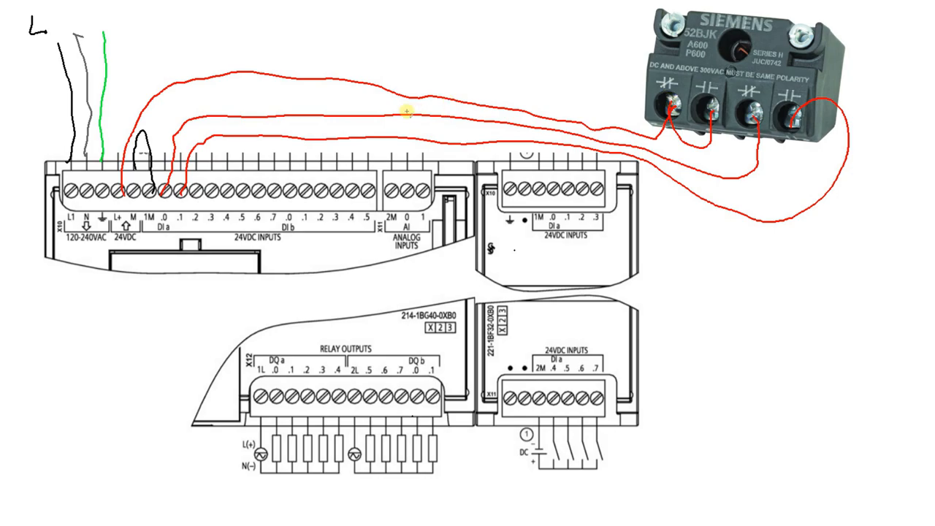
mouse_move(236, 237)
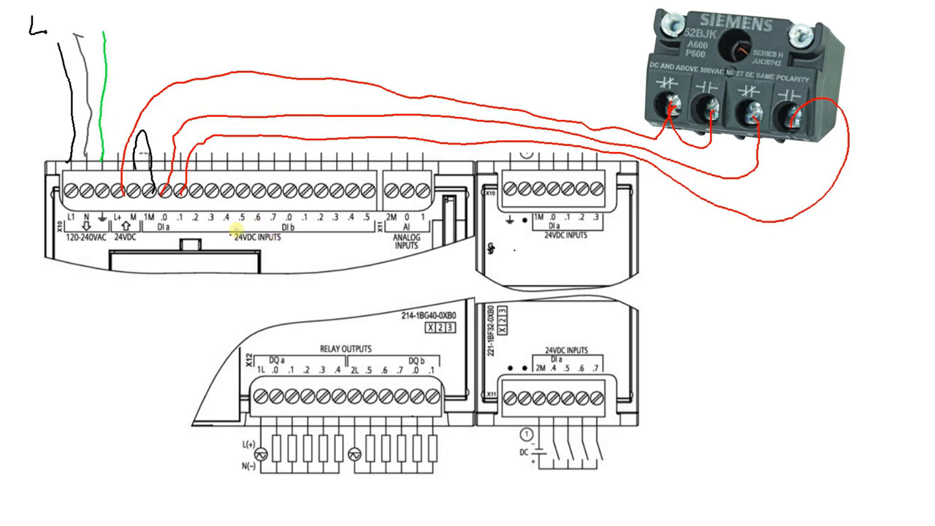